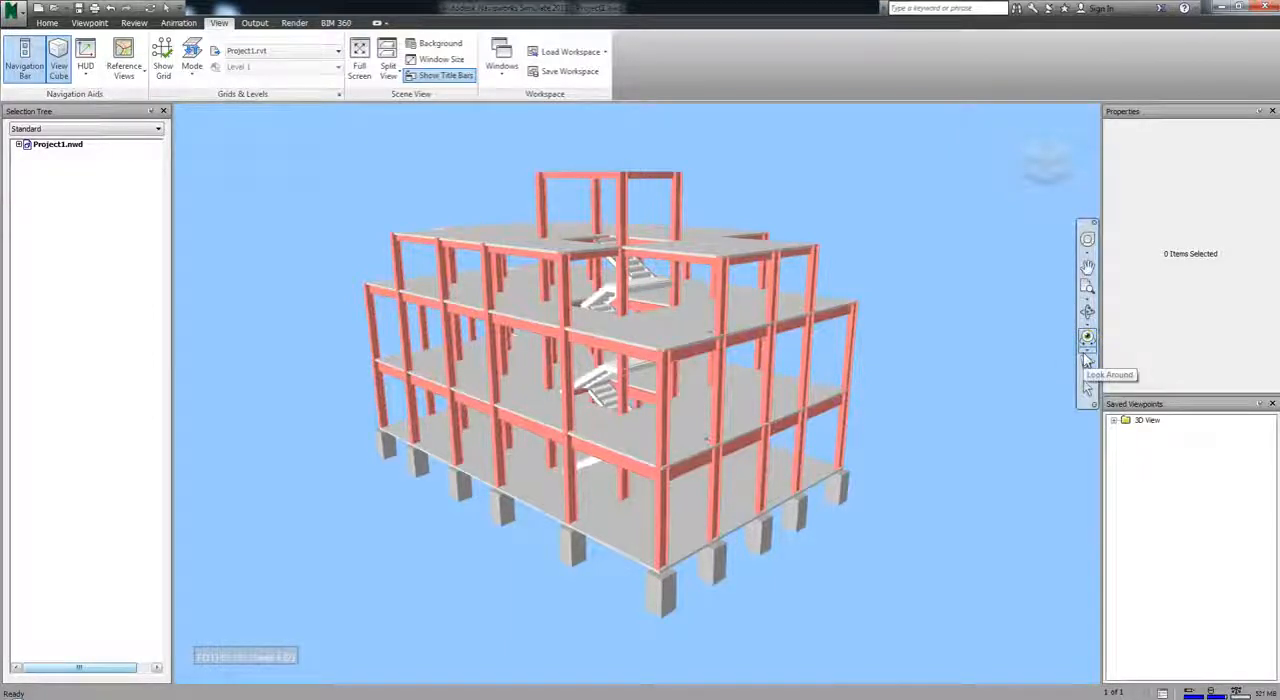
With Look Around, turn the camera in place across the building, out toward the sky and back onto it
left_click(1087, 338)
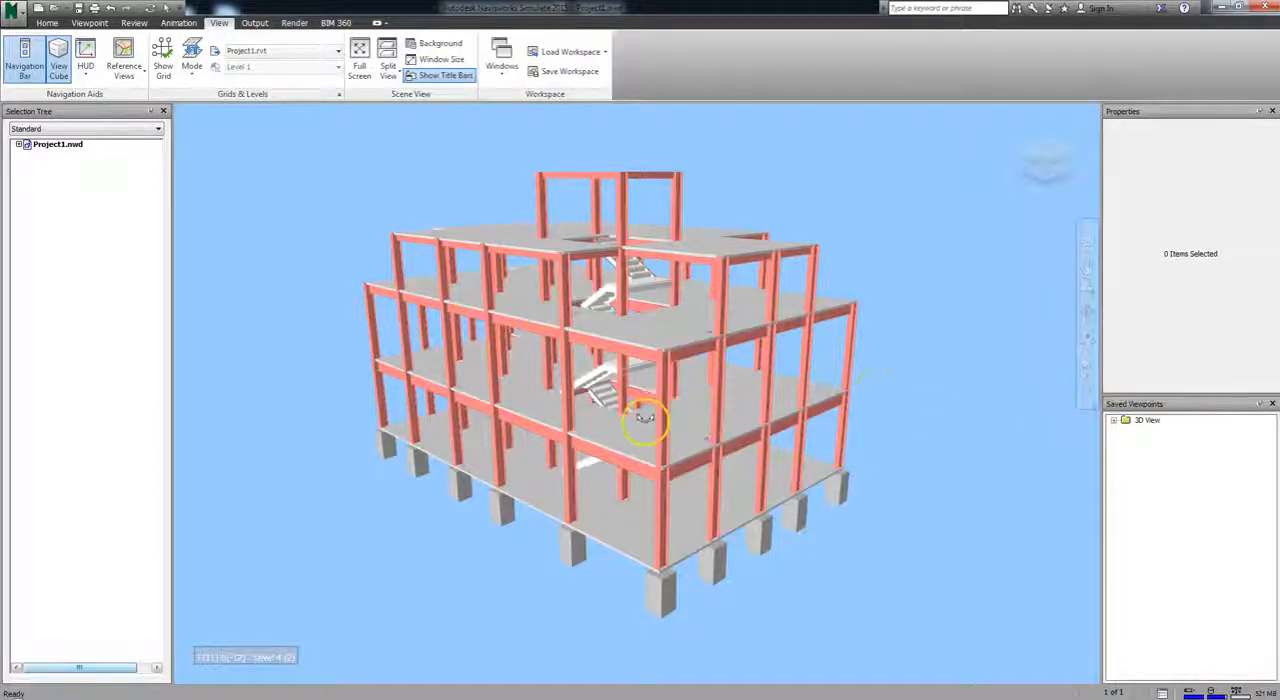
left_click_drag(645, 418, 603, 416)
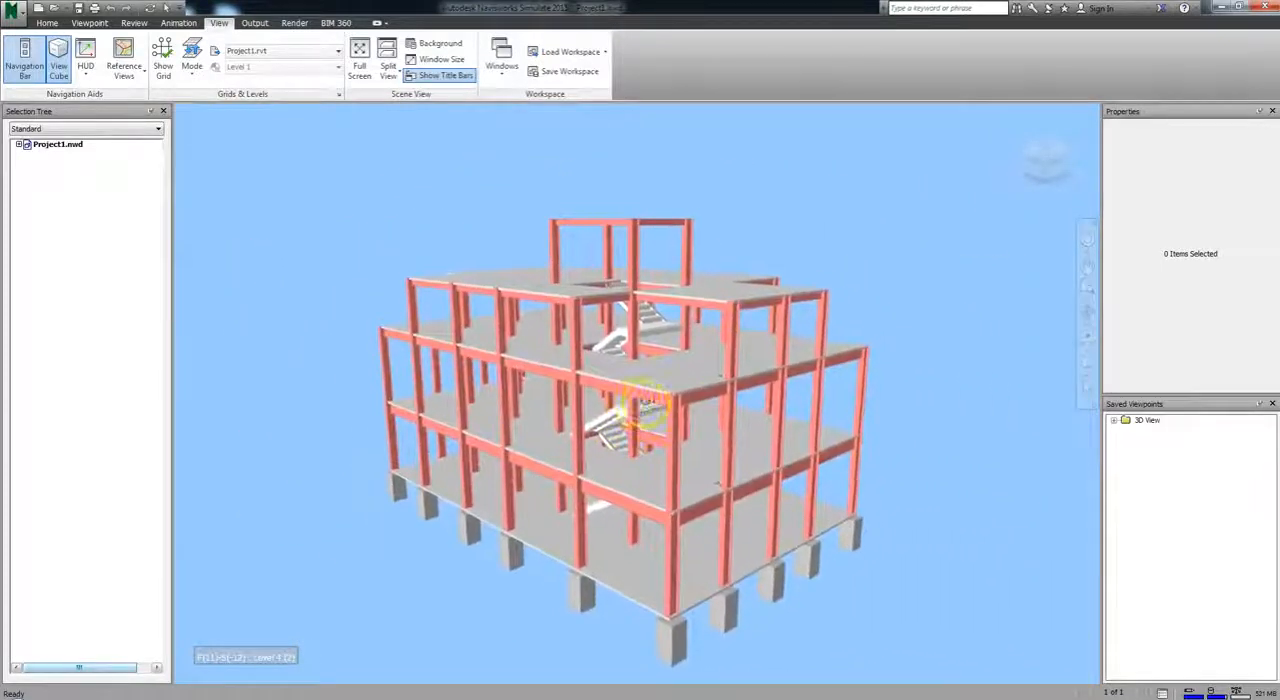
left_click_drag(640, 410, 620, 455)
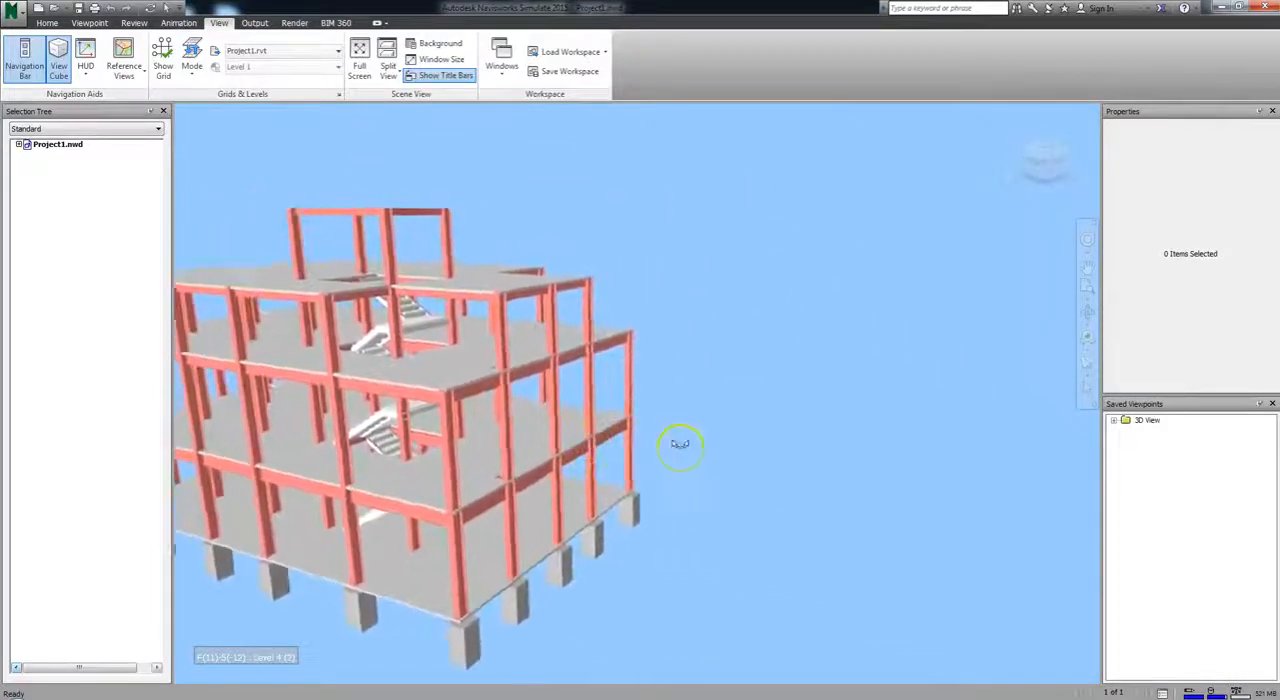
left_click_drag(680, 444, 613, 468)
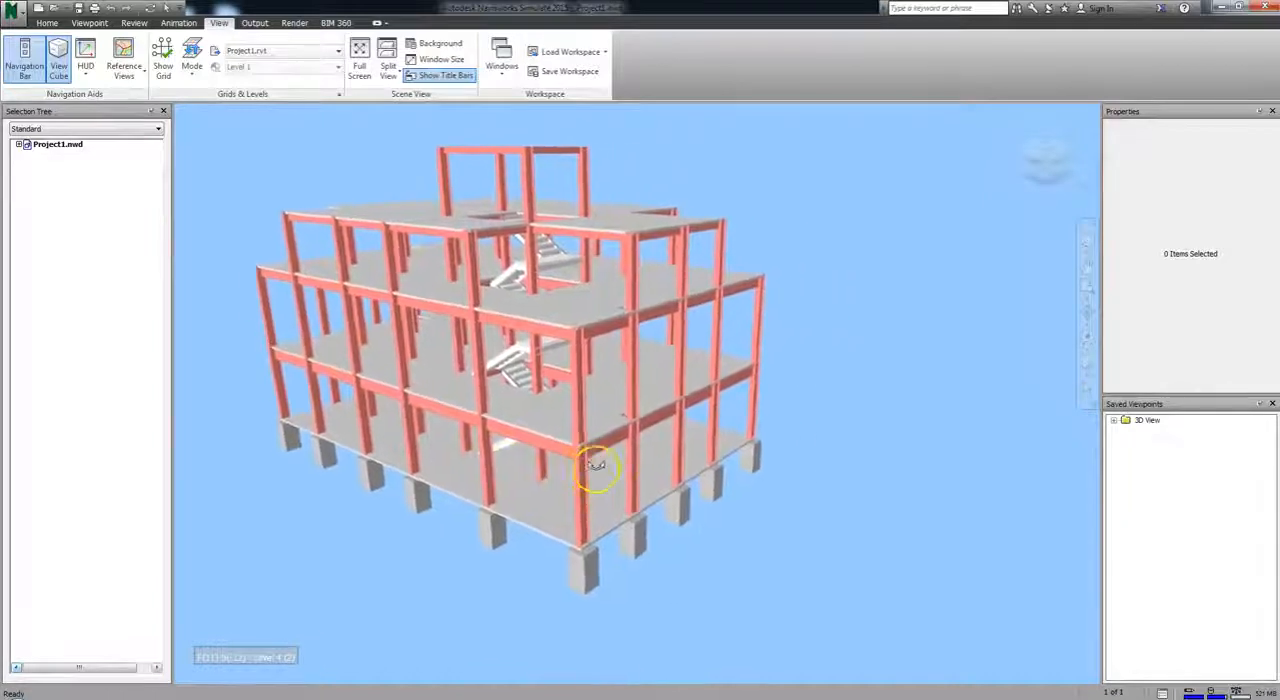
left_click_drag(595, 465, 470, 455)
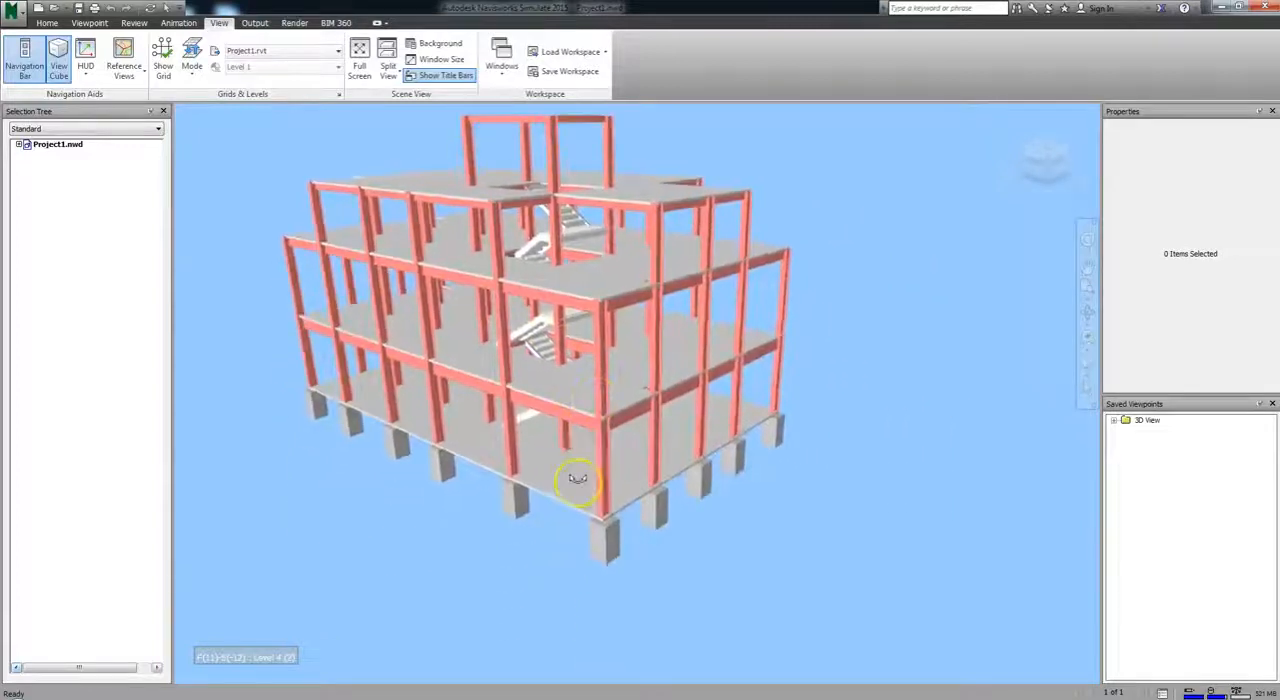
Use Look At to aim the camera up close at the rooftop frame above the stairwell
left_click_drag(578, 478, 810, 410)
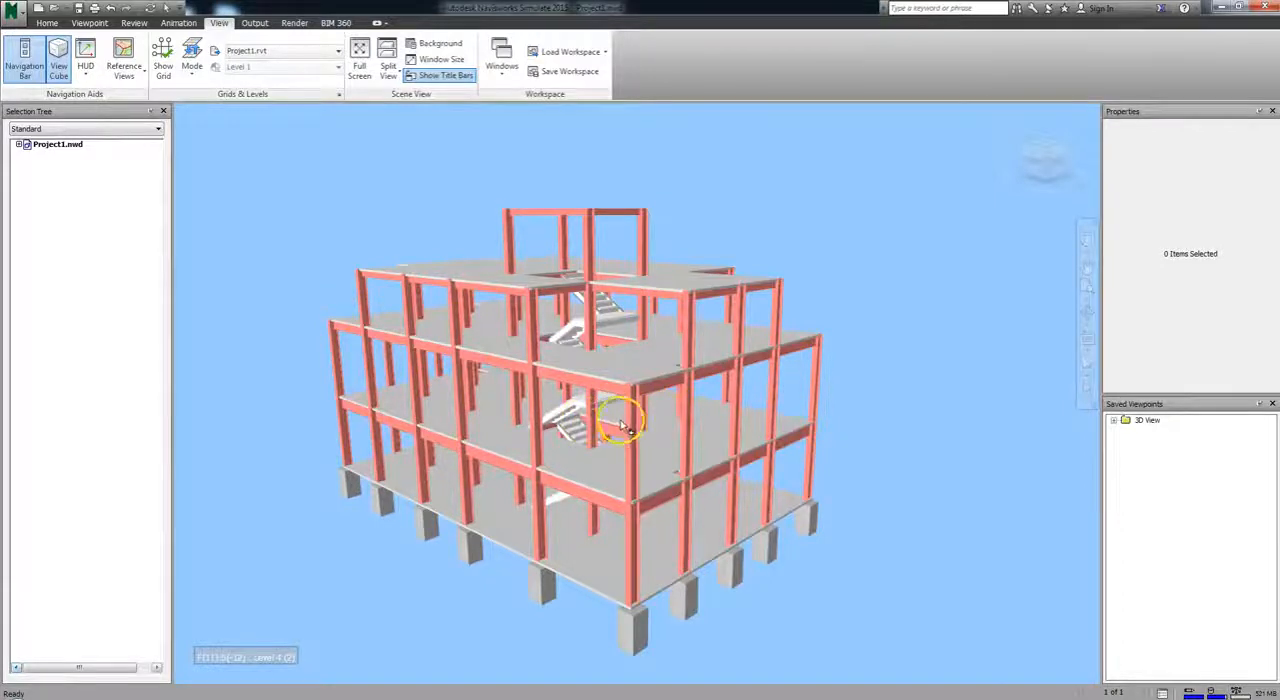
left_click_drag(620, 420, 600, 418)
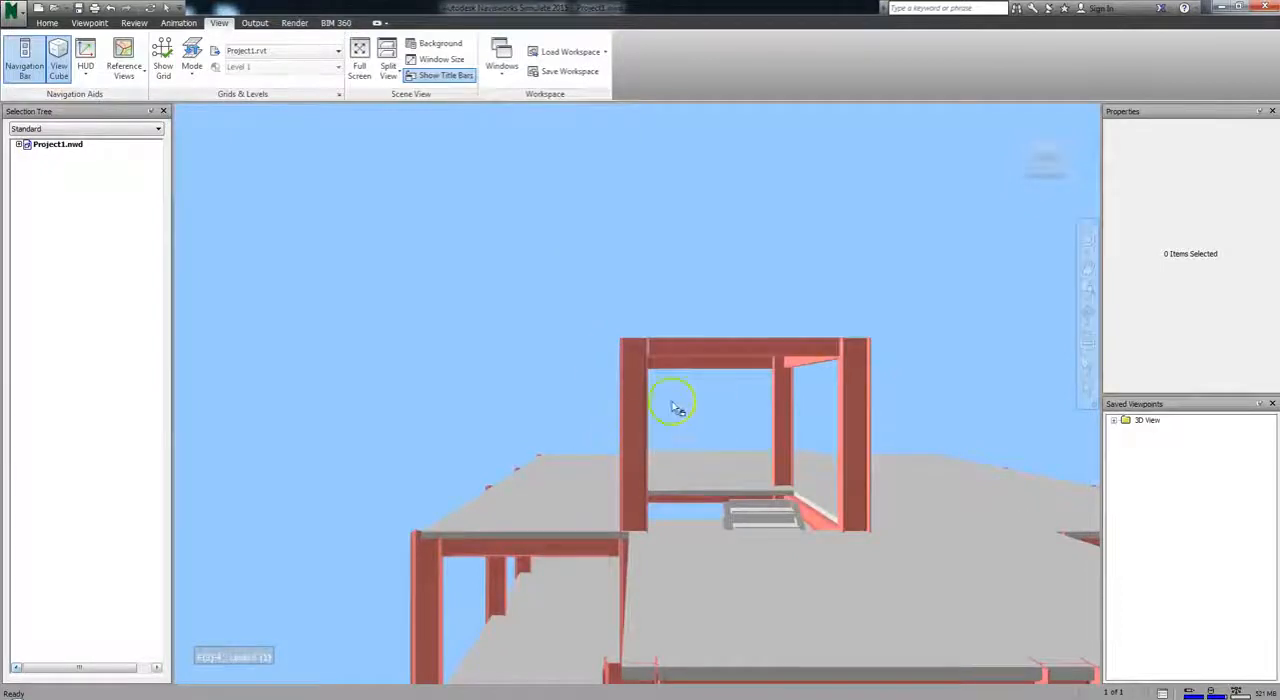
mouse_move(730, 390)
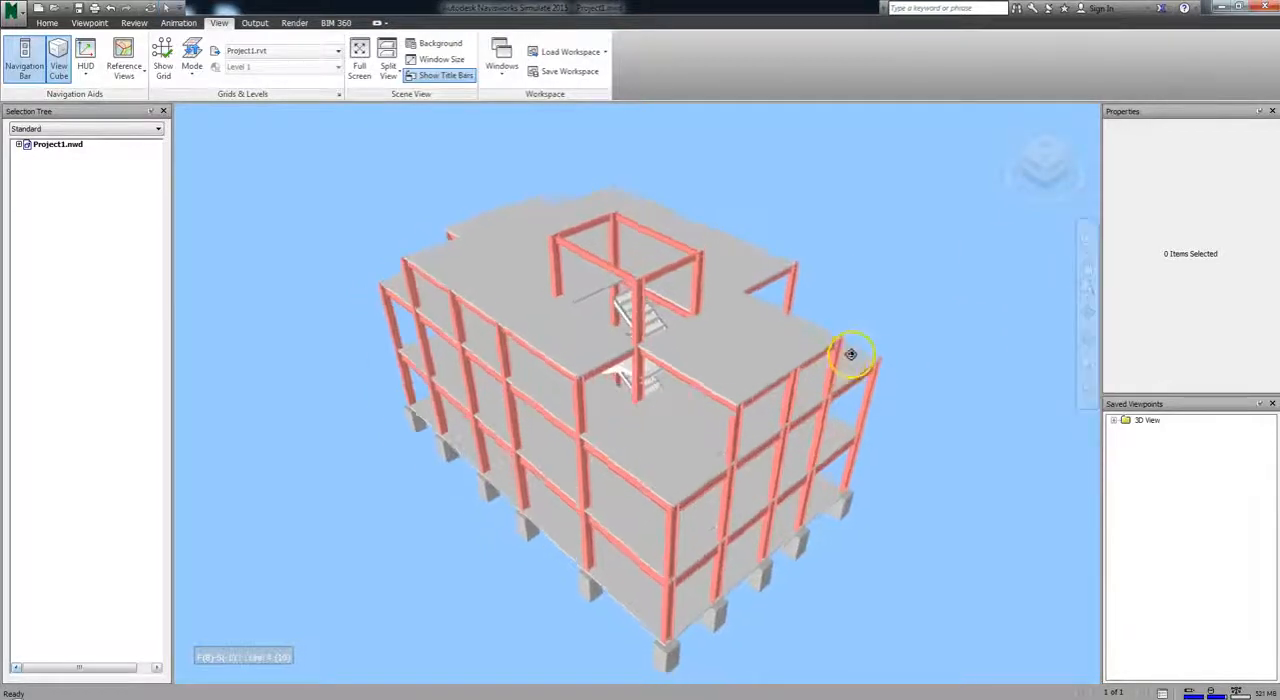
Swing the camera down from the top view to a lower corner view of the structural frame
left_click_drag(851, 354, 666, 456)
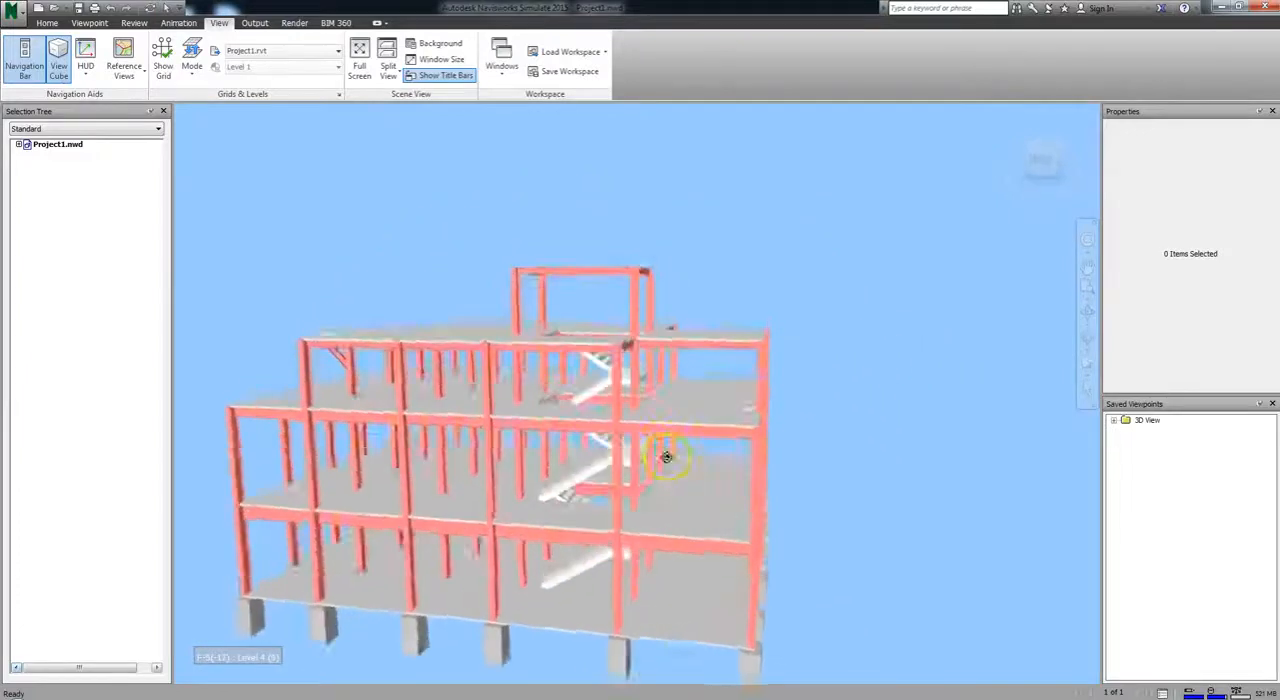
left_click_drag(665, 457, 605, 428)
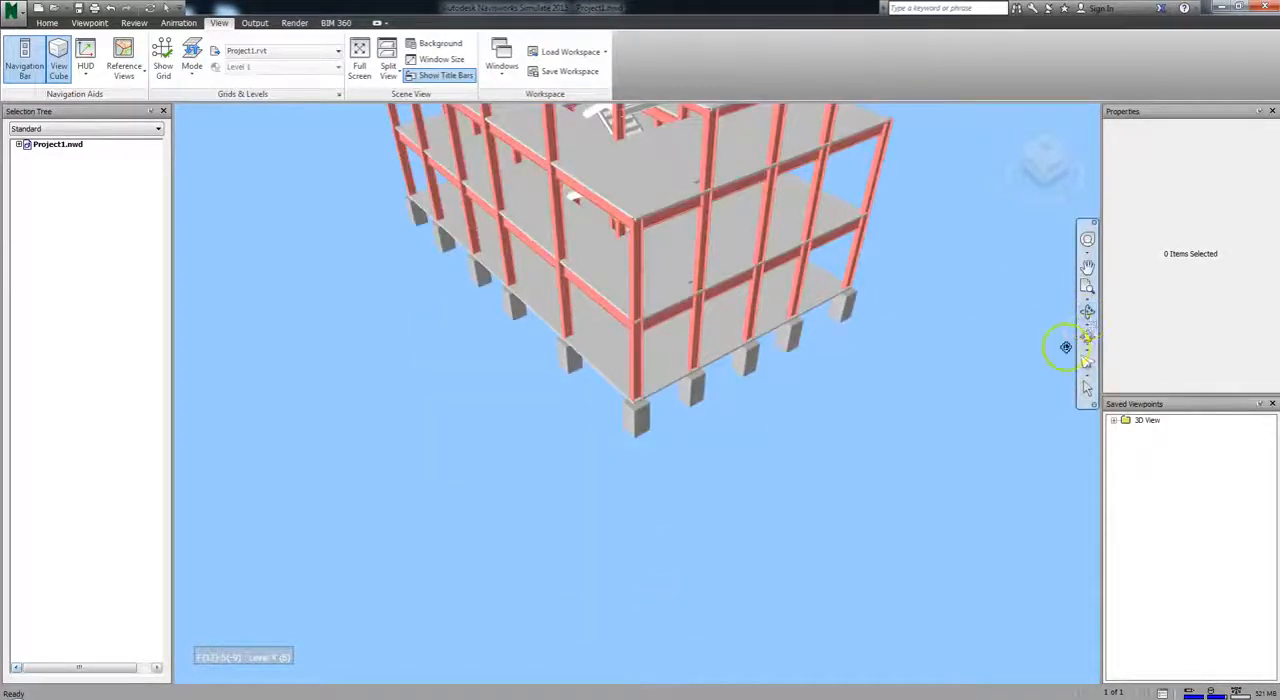
Tilt the view down toward the building's lower corner and switch to the Focus tool
left_click_drag(1065, 347, 795, 345)
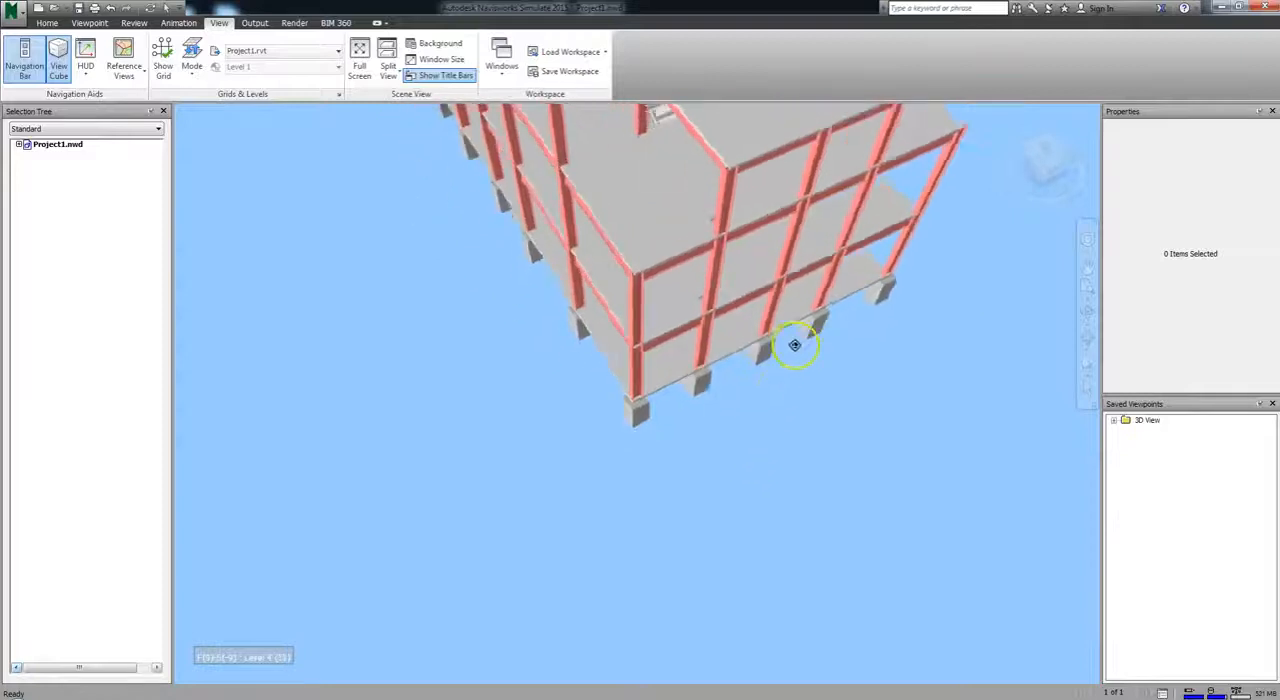
left_click_drag(795, 345, 965, 427)
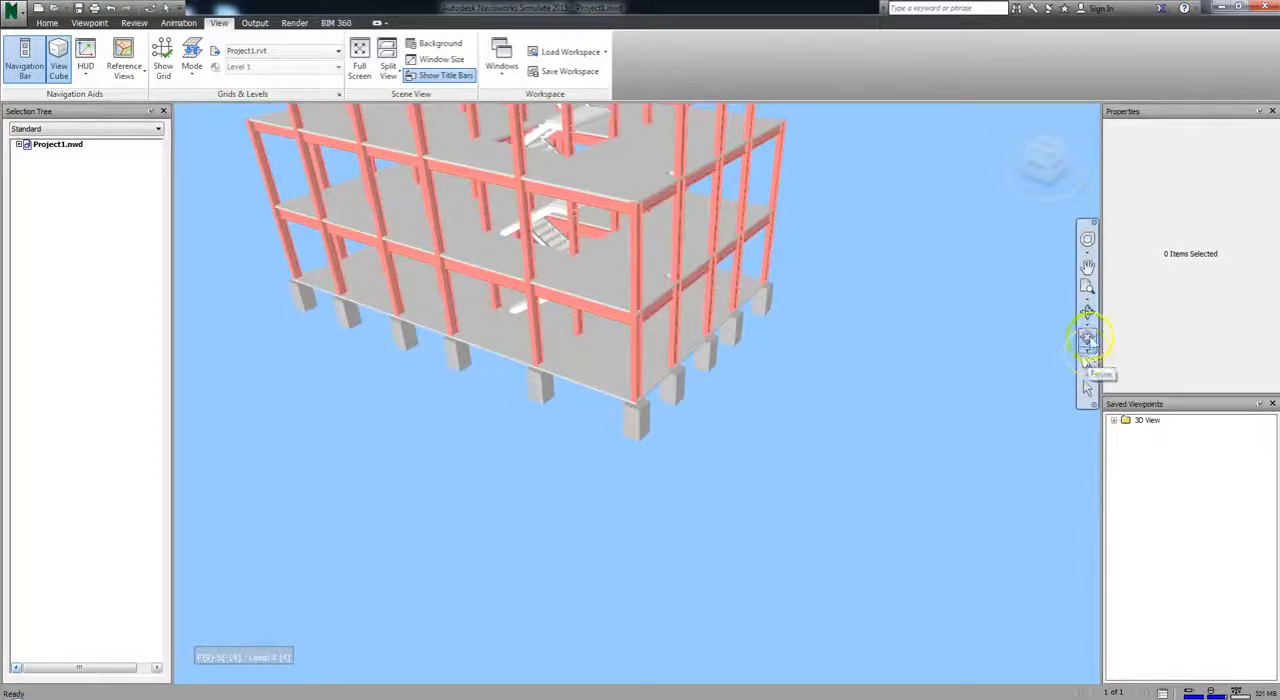
left_click_drag(1088, 337, 687, 364)
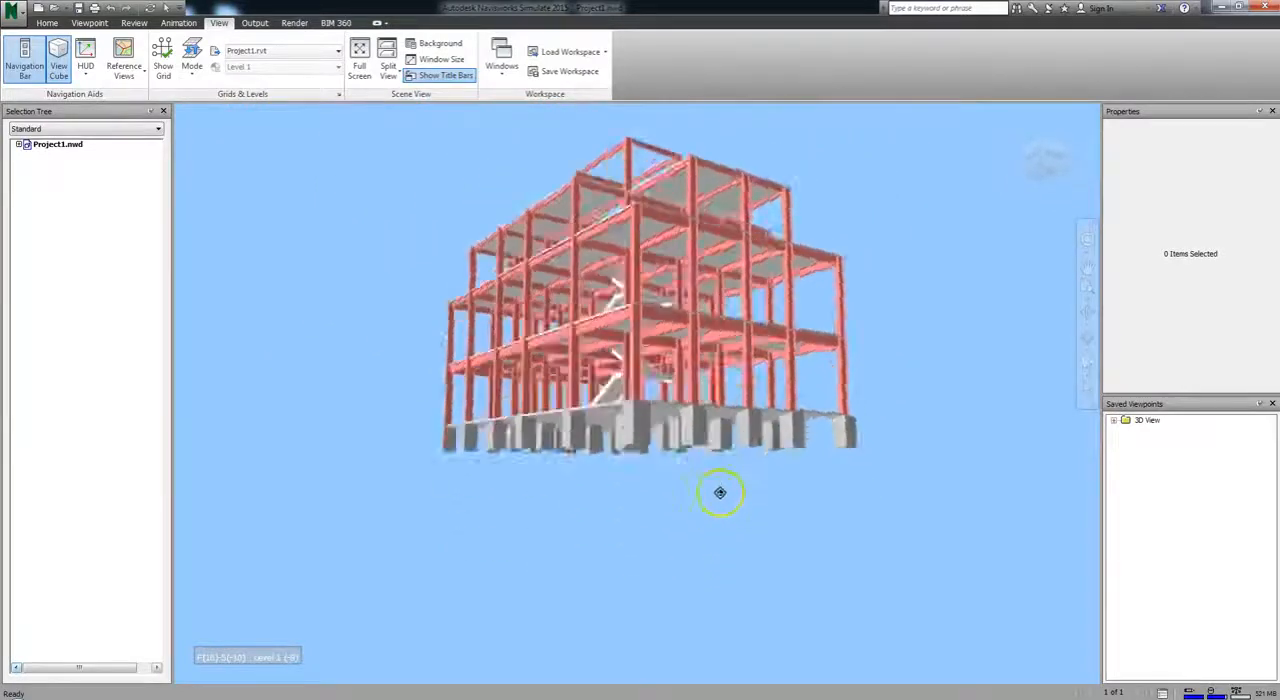
Focus the view beneath the ground-floor slab on the corner column and its footings
left_click_drag(720, 492, 635, 397)
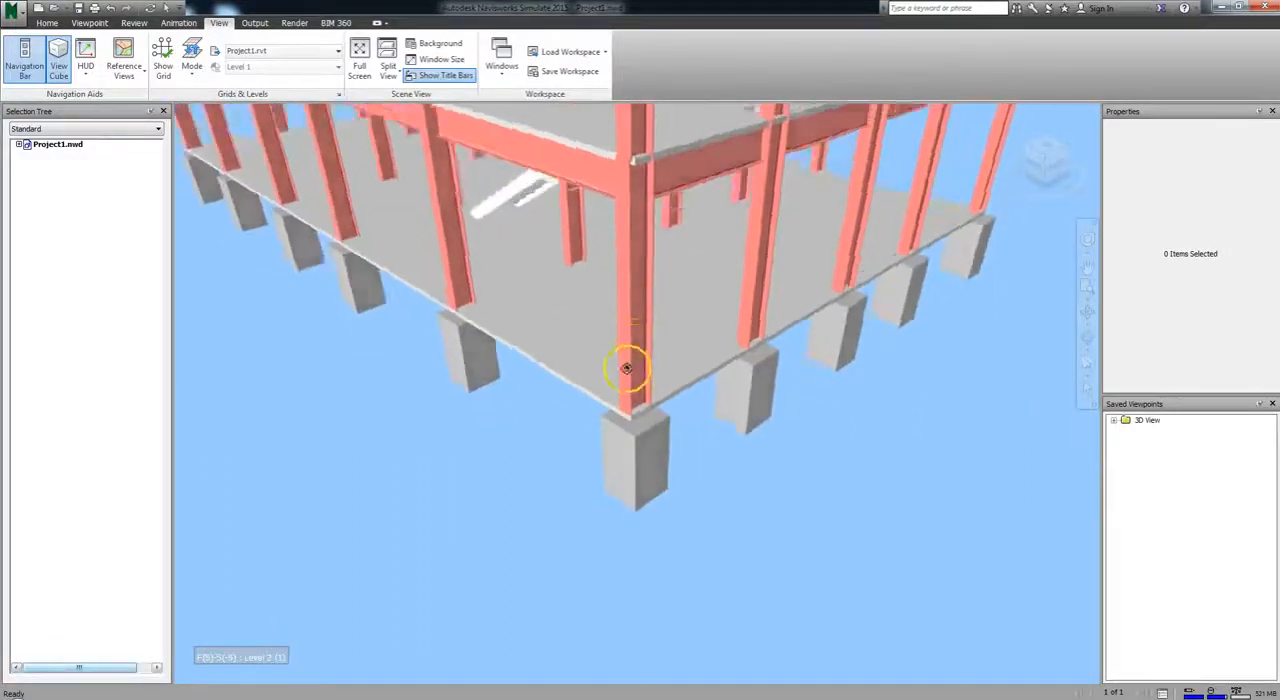
left_click_drag(627, 368, 660, 360)
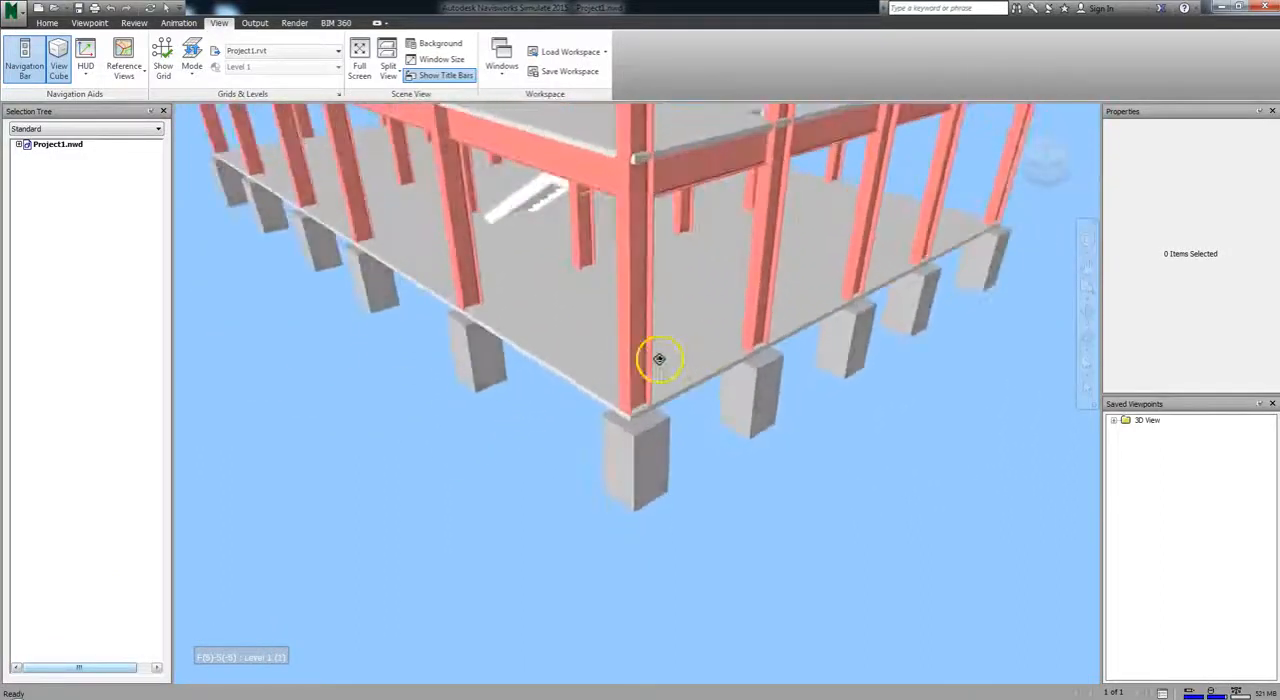
left_click_drag(660, 358, 1000, 115)
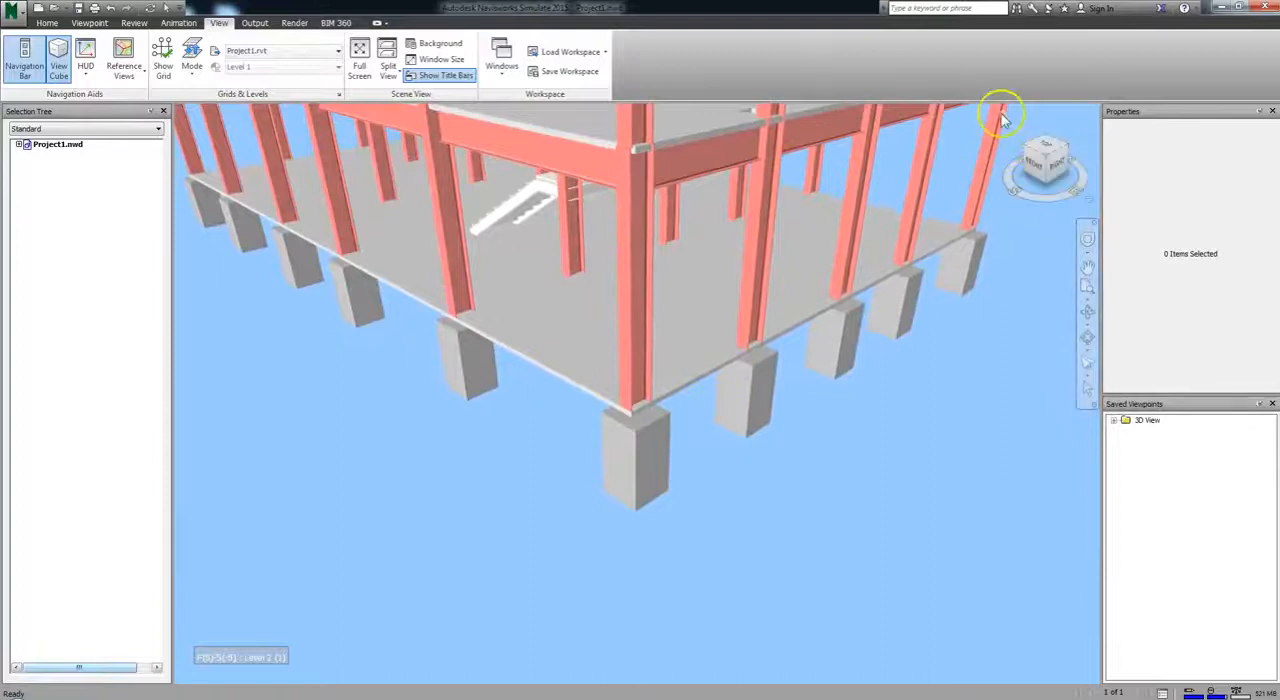